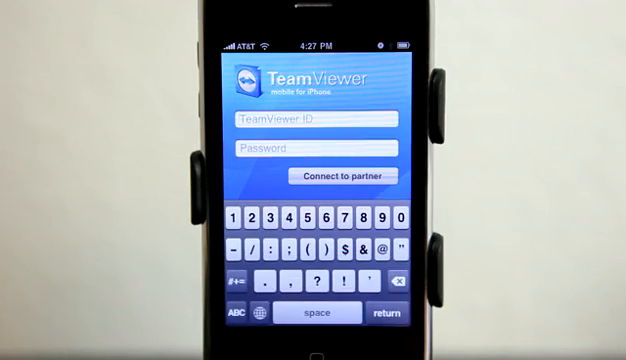
{"action": "left_click", "coordinate": [240, 312]}
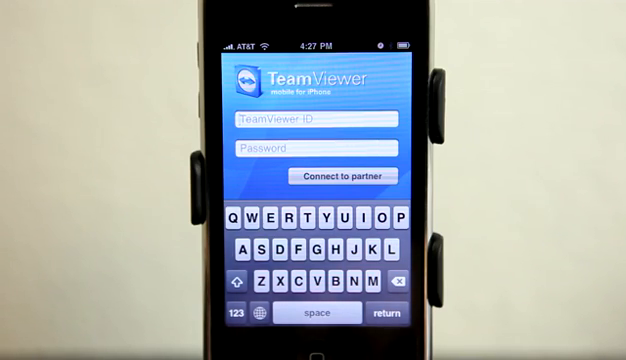
{"action": "left_click", "coordinate": [240, 312]}
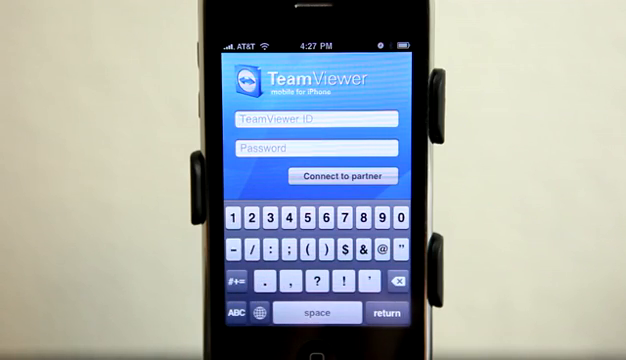
{"action": "type", "text": "680"}
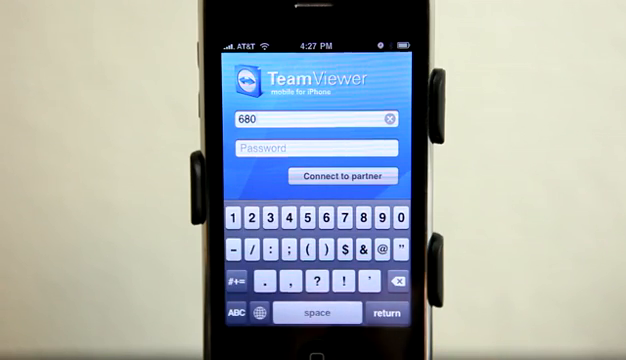
{"action": "left_click", "coordinate": [308, 218]}
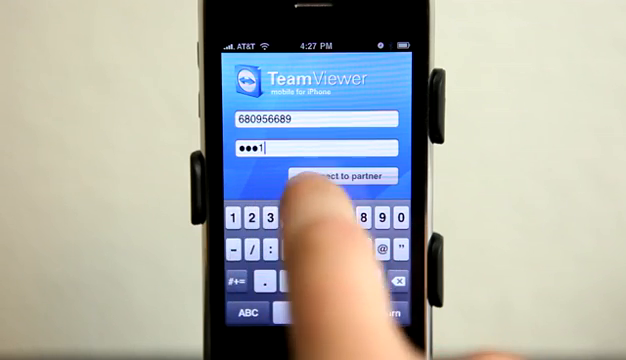
Step: Connect to the partner computer and wait through Connecting and Authenticating
{"action": "left_click", "coordinate": [340, 178]}
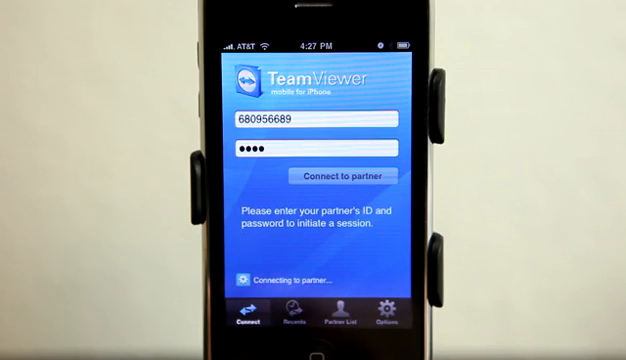
{"action": "left_click", "coordinate": [342, 176]}
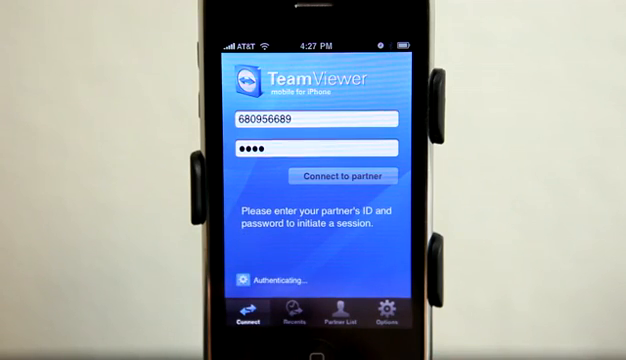
{"action": "left_click", "coordinate": [342, 176]}
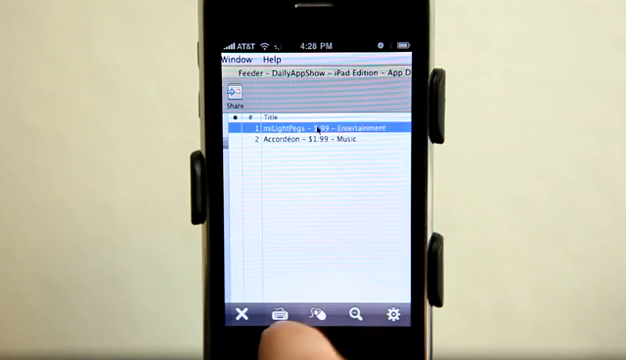
Step: Right-click a list entry in the remote Reader window to get its context menu
{"action": "right_click", "coordinate": [310, 128]}
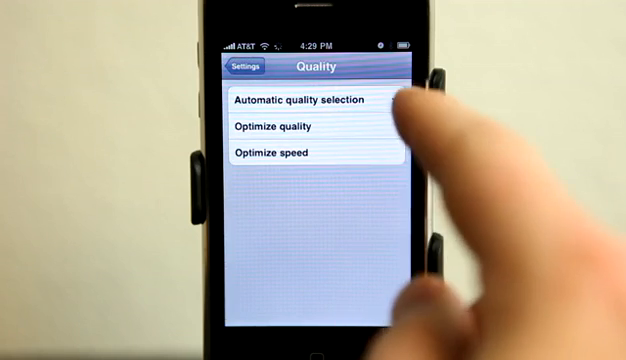
Step: Choose a quality option for the session and return to the Settings list
{"action": "left_click", "coordinate": [300, 100]}
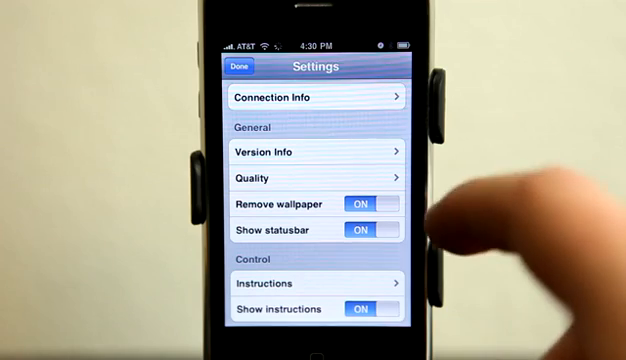
Step: Show the Eventlog from the Log files section of Settings
{"action": "scroll", "scroll_direction": "down", "scroll_amount": 3}
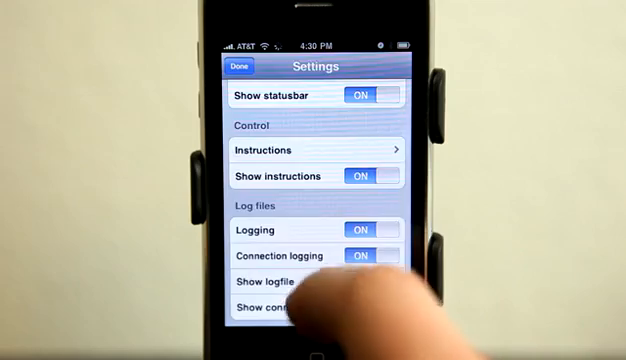
{"action": "left_click", "coordinate": [276, 284]}
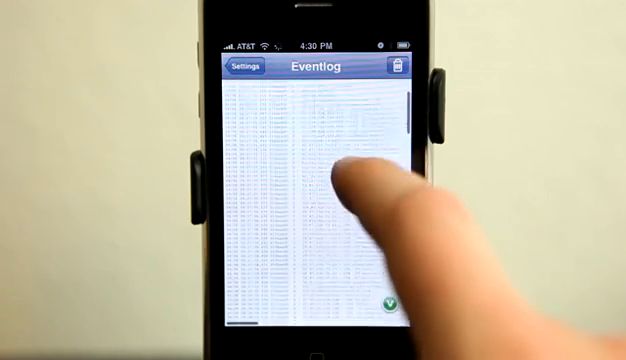